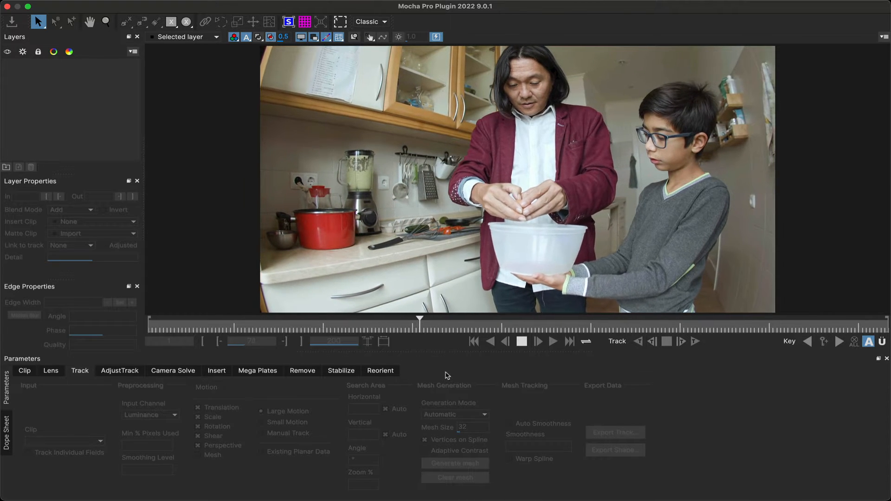
# - View Reformat1 in the Viewer and scrub to an earlier frame of the composite
pyautogui.click(50, 370)
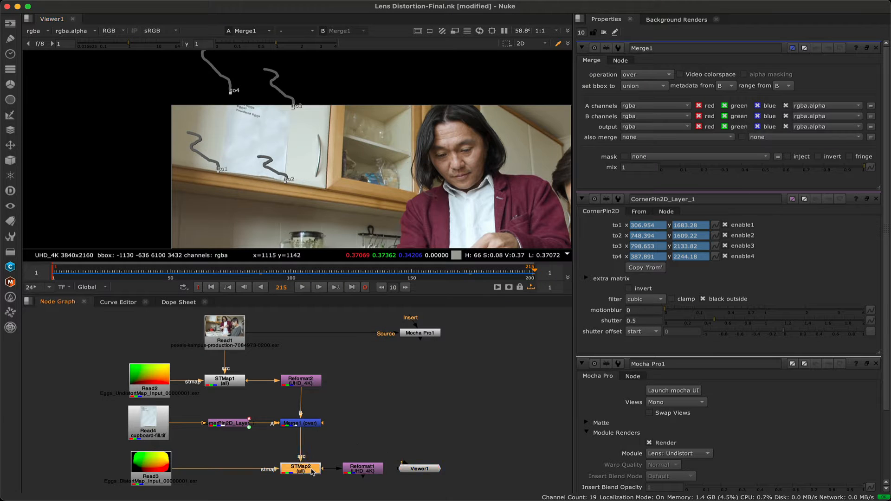
pyautogui.click(362, 468)
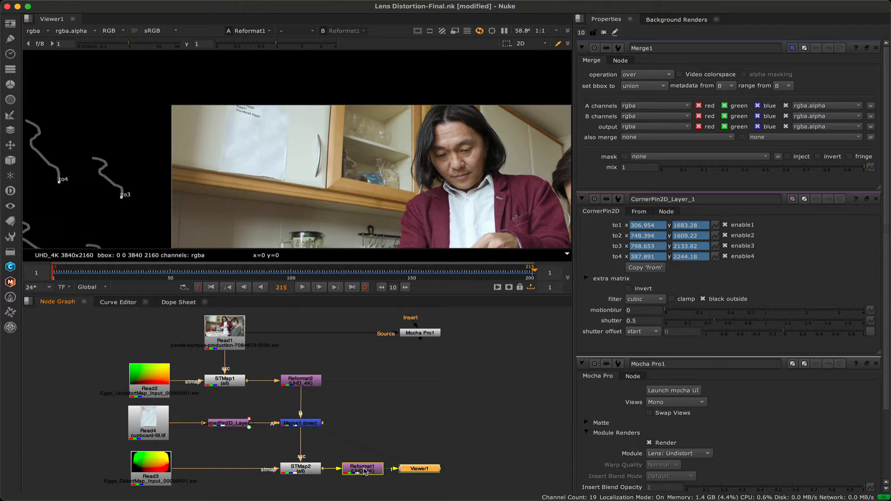
pyautogui.click(460, 269)
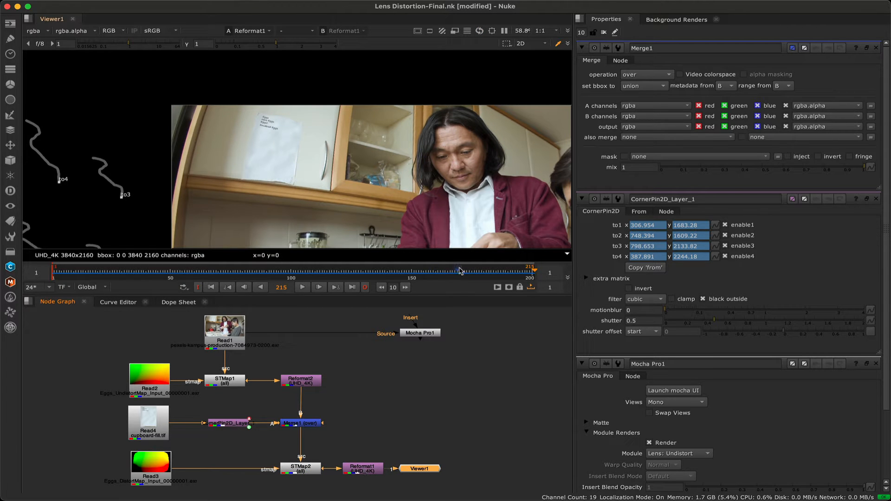
pyautogui.click(408, 270)
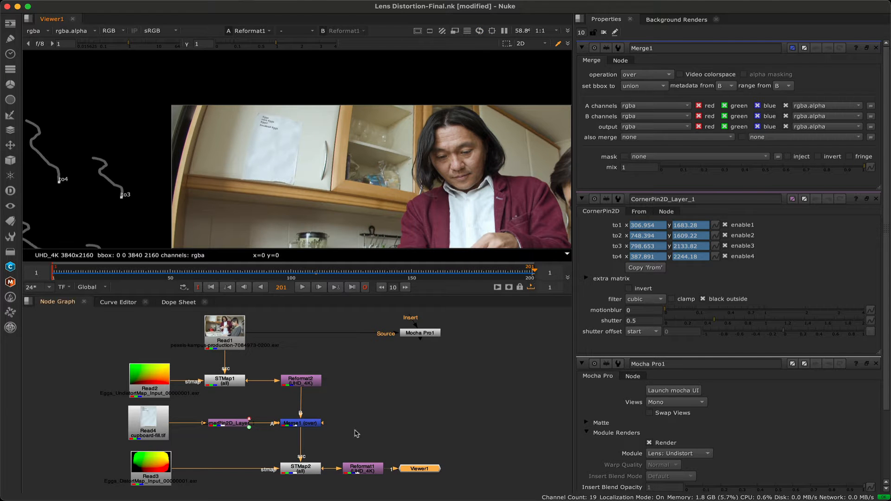
pyautogui.click(674, 391)
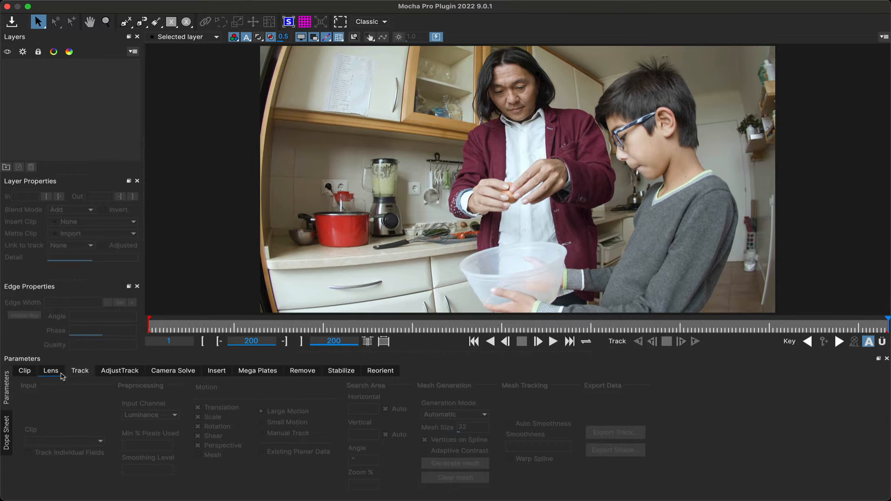
# - In the Lens module, locate straight lines automatically in the fisheye kitchen footage
pyautogui.click(50, 370)
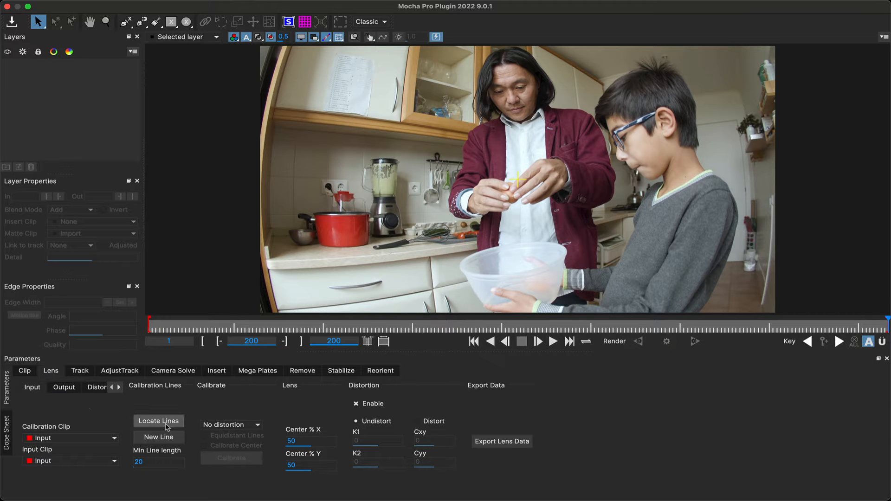
pyautogui.click(158, 422)
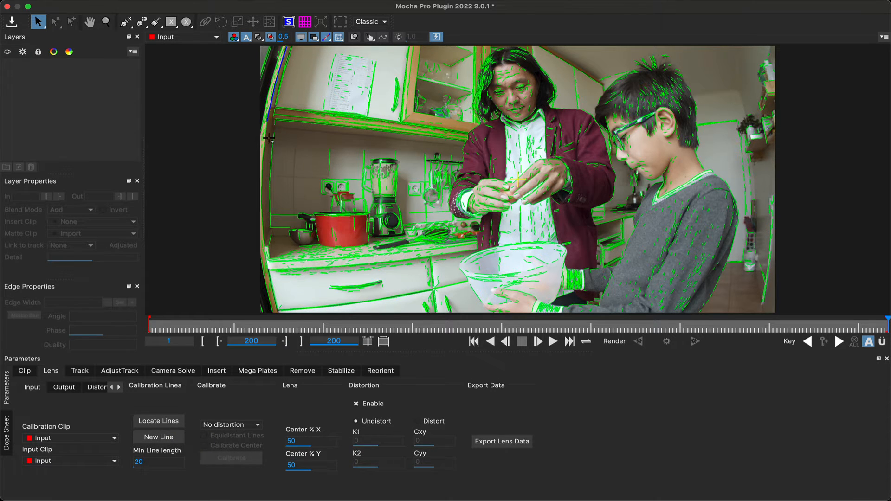
pyautogui.click(158, 437)
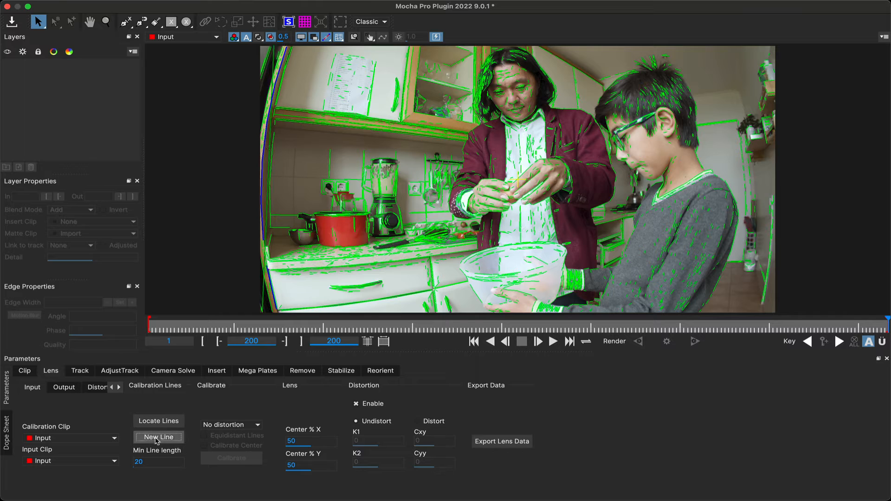
pyautogui.click(158, 437)
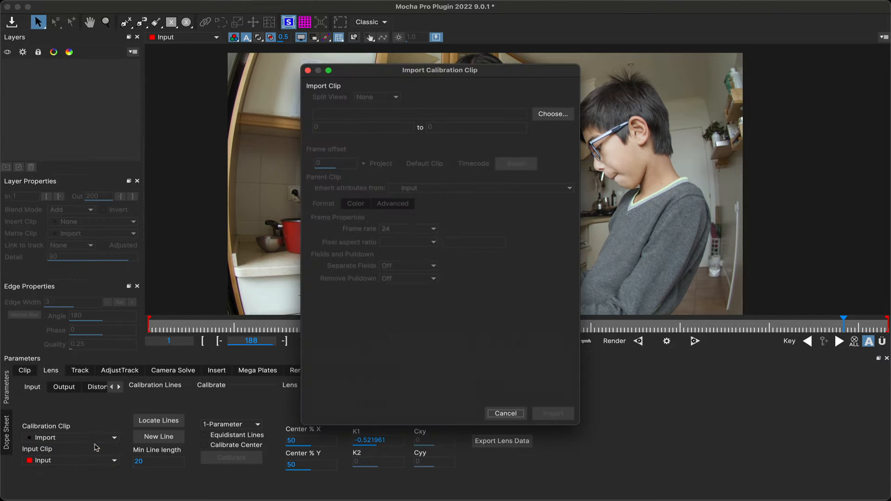
# - Import the lens grid image as the Calibration Clip and relocate lines
pyautogui.click(551, 113)
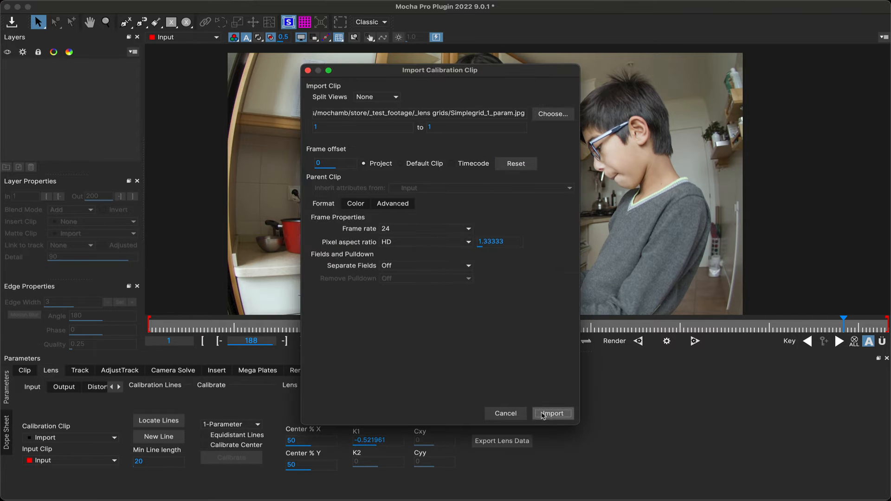
pyautogui.click(551, 413)
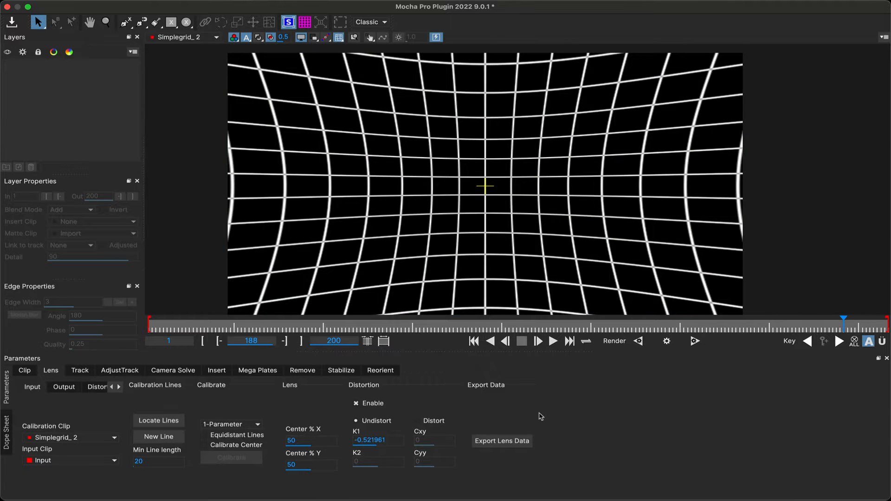
pyautogui.click(158, 421)
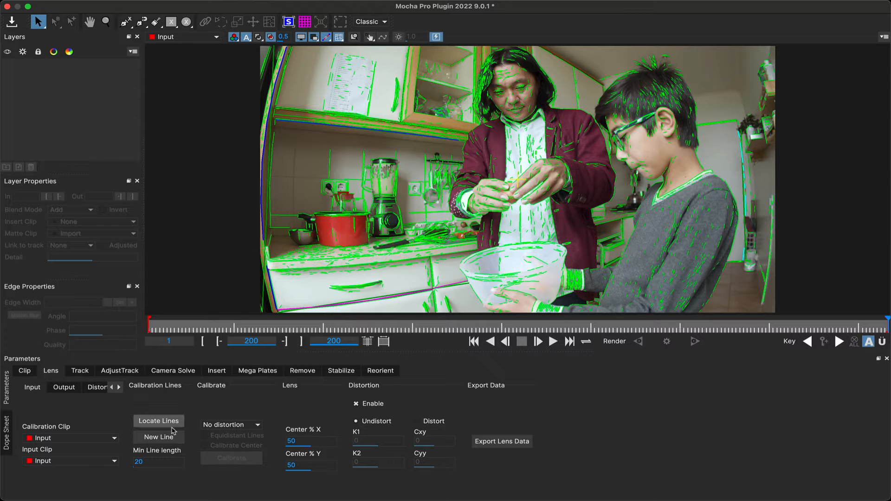
# - Calibrate a 1-Parameter distortion model from the lines, yielding K1 -0.542898
pyautogui.click(230, 425)
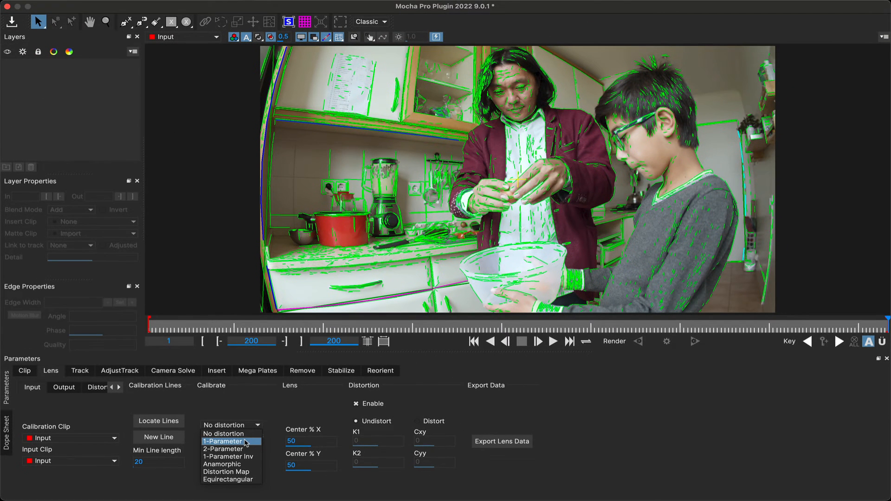
pyautogui.moveTo(238, 450)
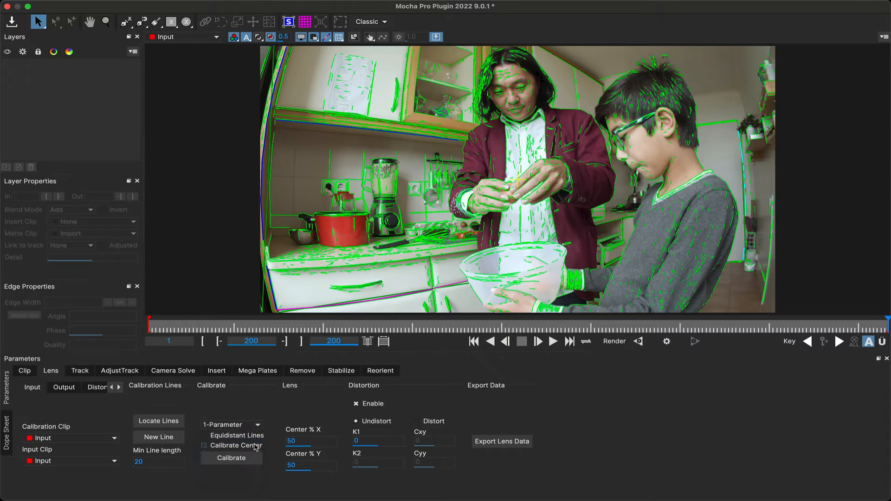
pyautogui.click(231, 458)
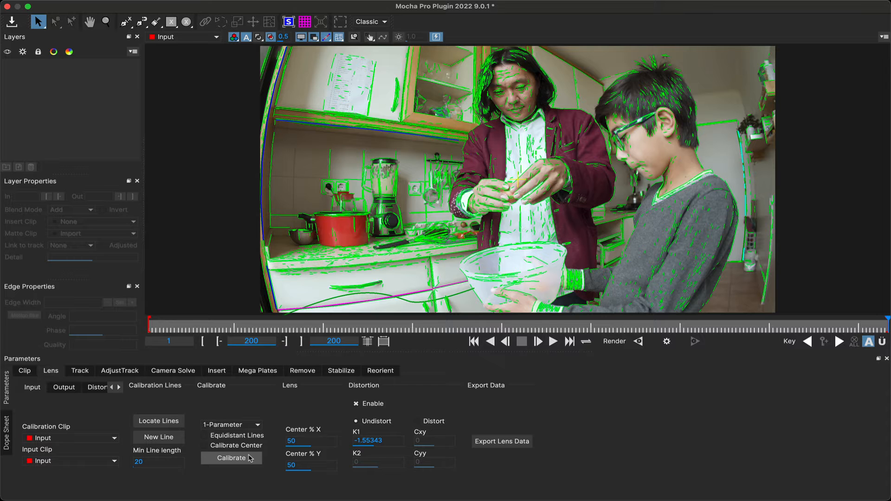
pyautogui.click(231, 458)
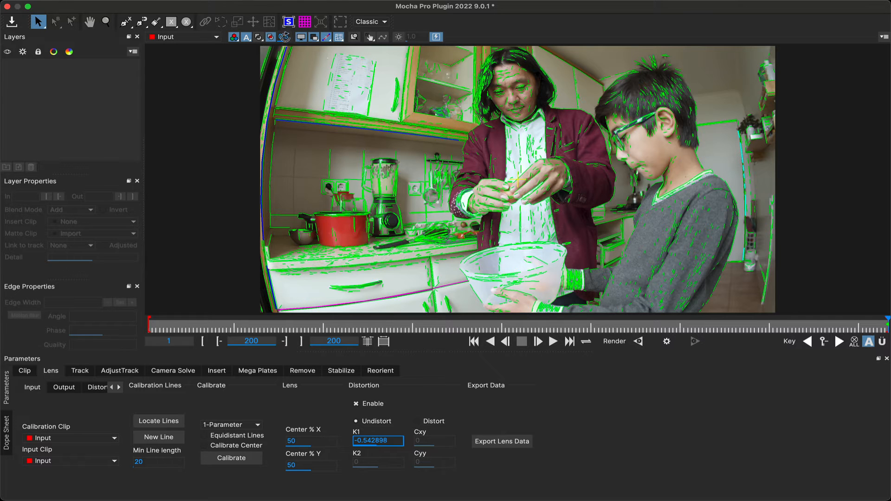
# - Render the current kitchen frame with the fisheye distortion removed
pyautogui.click(306, 21)
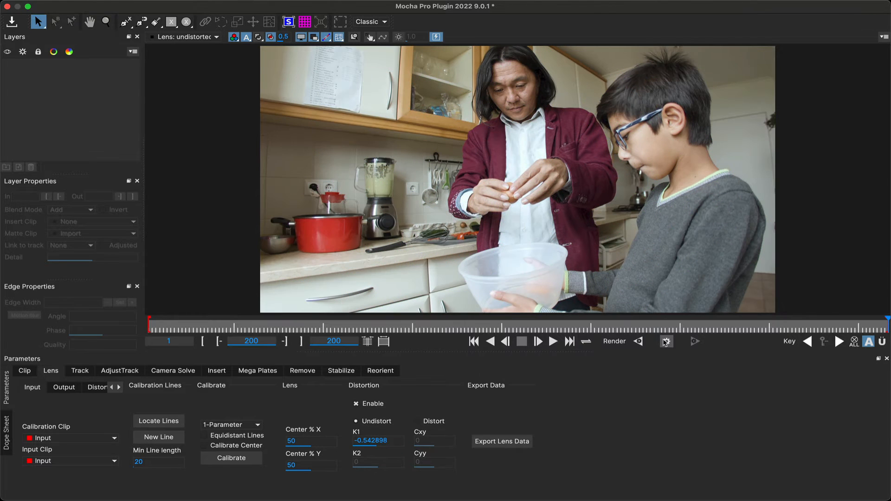
pyautogui.moveTo(666, 342)
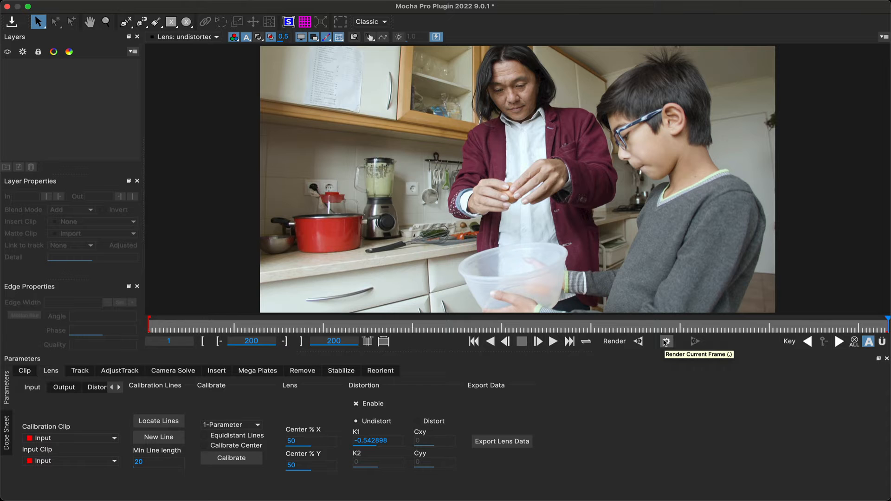
pyautogui.moveTo(184, 41)
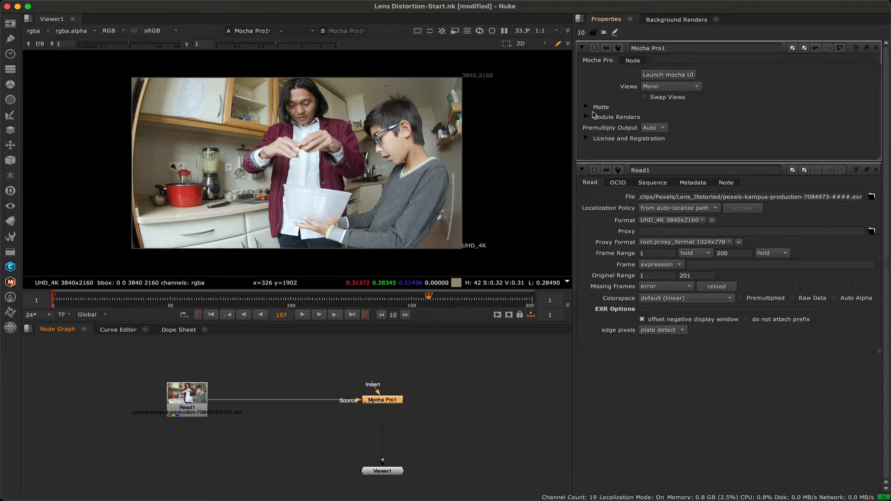
# - Set Module Renders to Lens: Undistort and toggle Render to compare with the fisheye original
pyautogui.click(586, 117)
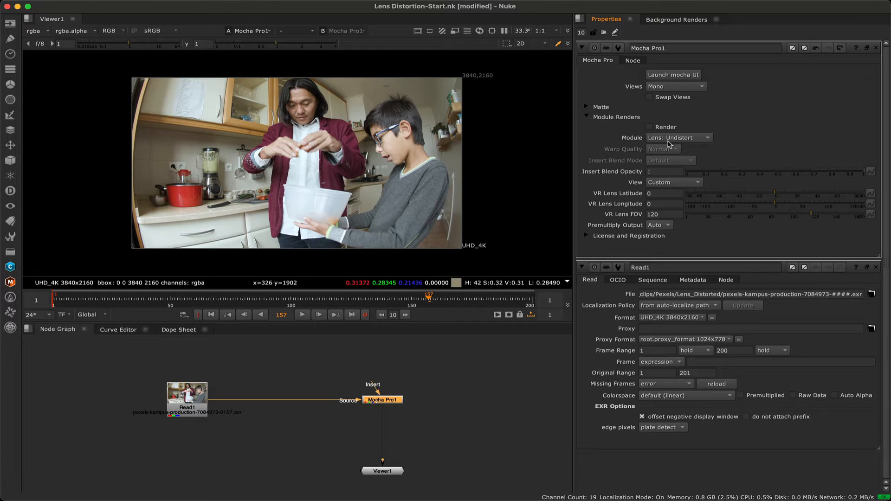
pyautogui.click(678, 138)
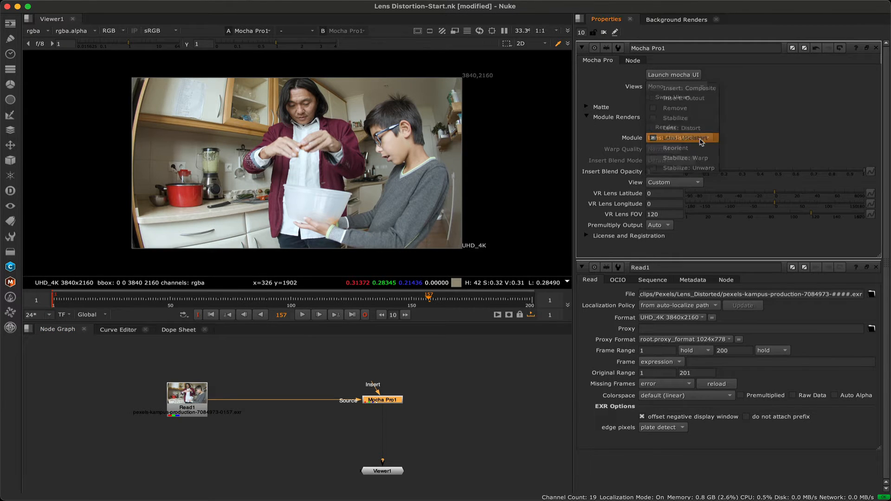
pyautogui.click(679, 138)
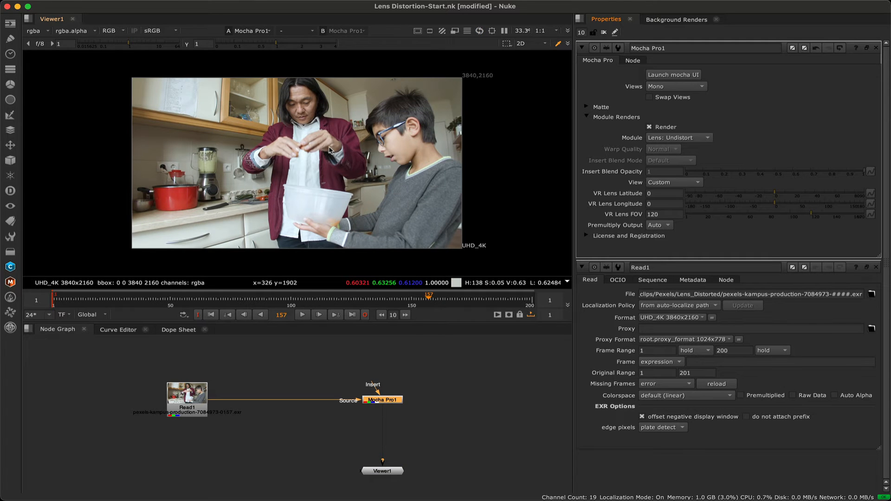
pyautogui.click(649, 127)
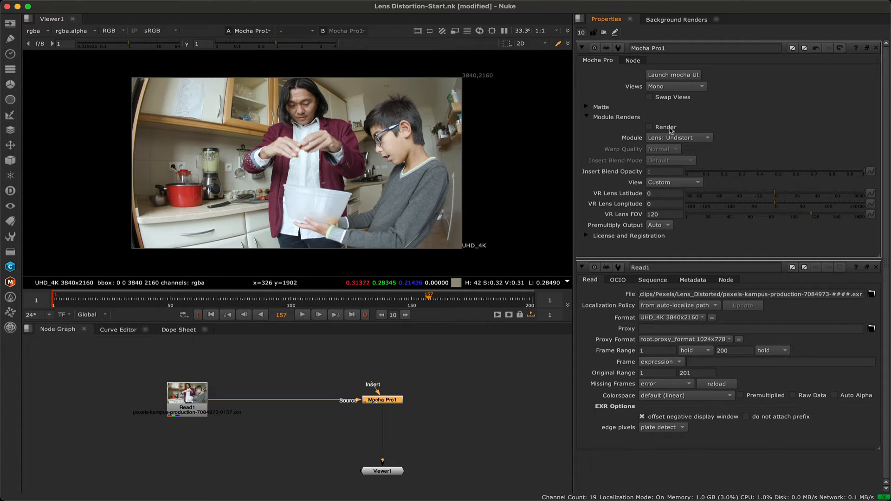
pyautogui.click(673, 74)
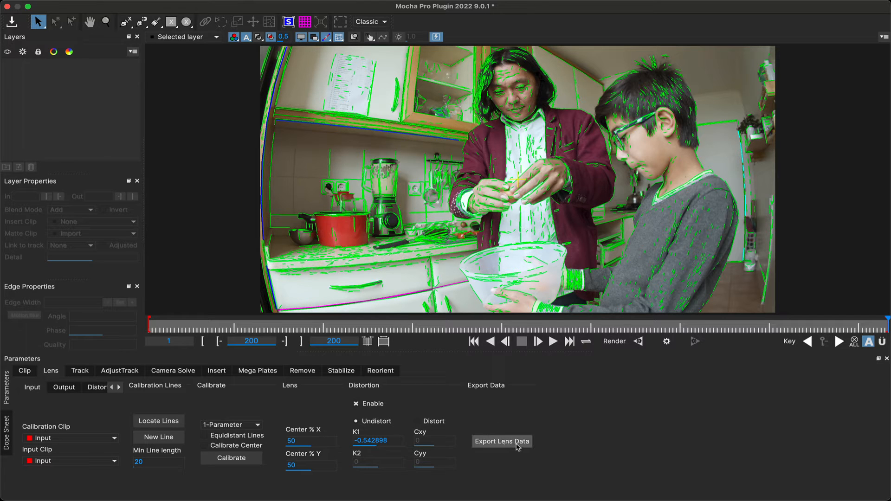
# - Export the Undistort distortion map clip as EXR files to the renders folder
pyautogui.click(502, 442)
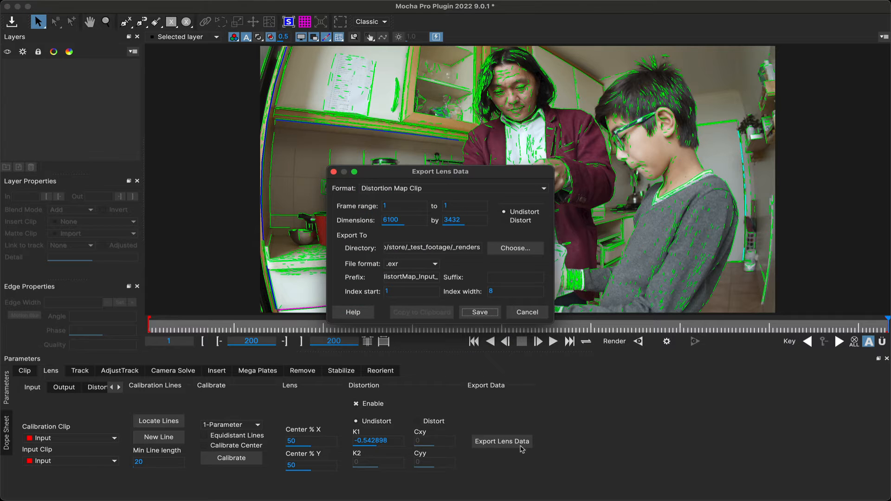
pyautogui.moveTo(429, 203)
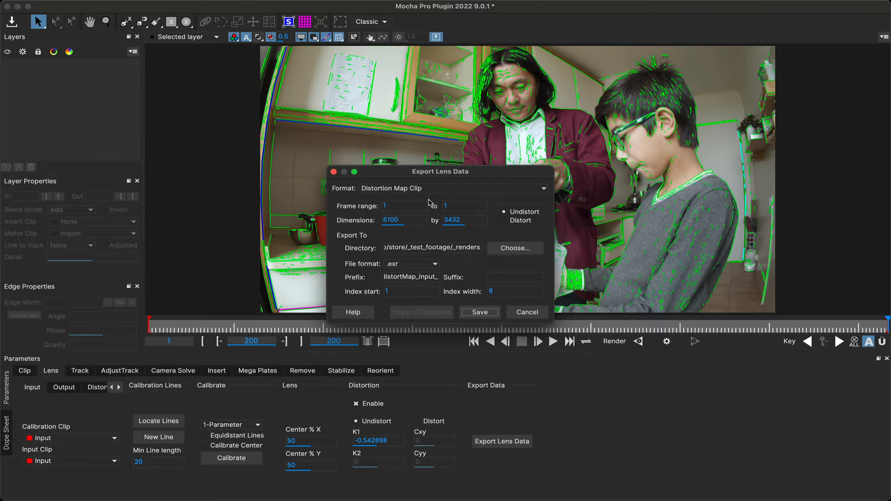
pyautogui.moveTo(525, 221)
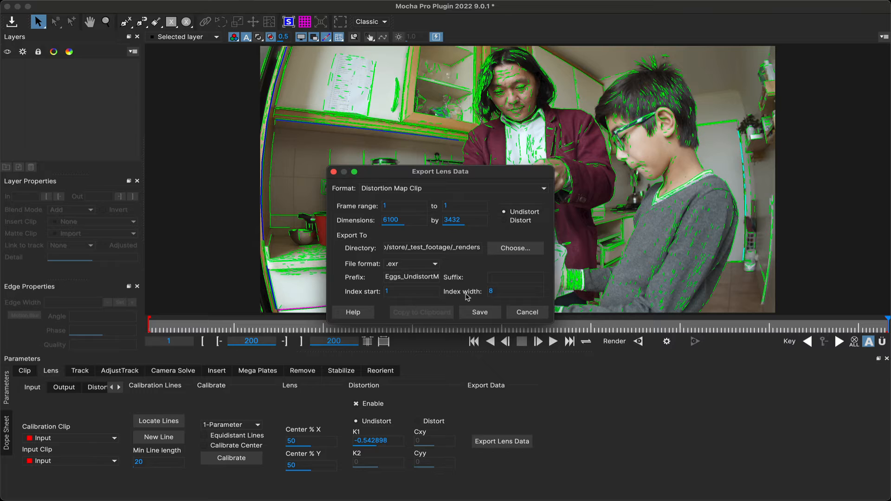
pyautogui.moveTo(480, 313)
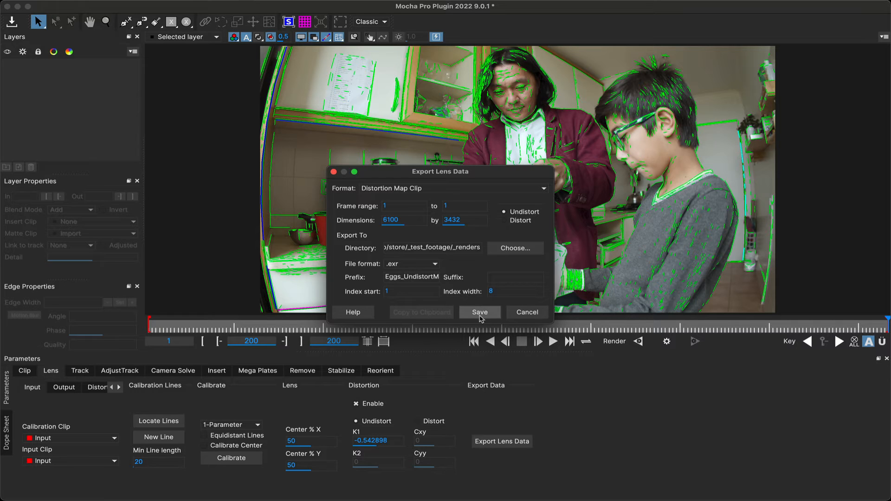
pyautogui.click(479, 312)
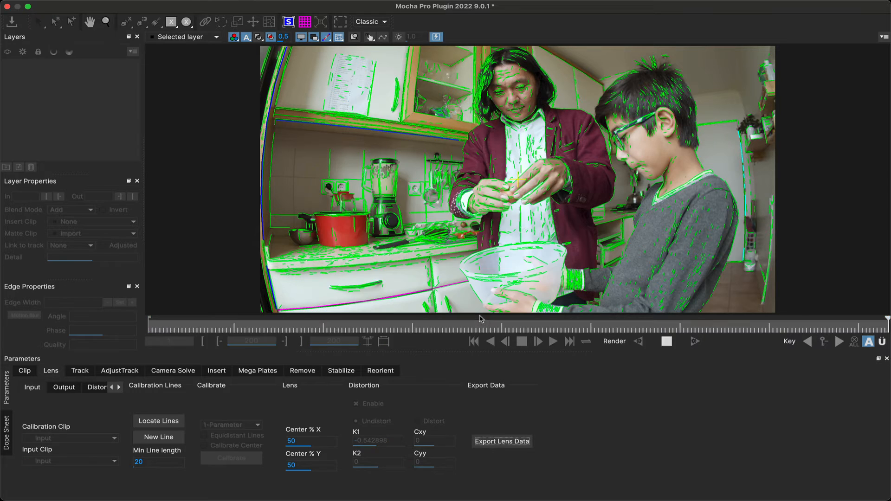
# - Export the Distort map clip as EXR files to the renders folder
pyautogui.click(502, 441)
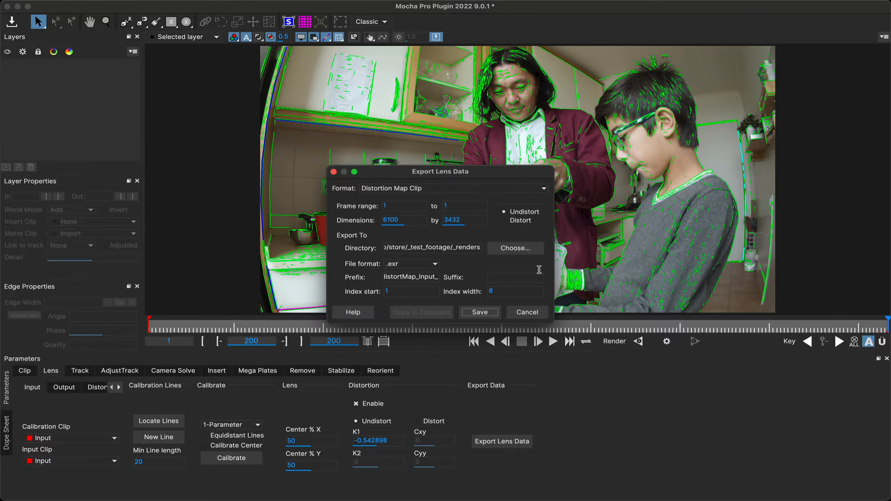
pyautogui.click(505, 221)
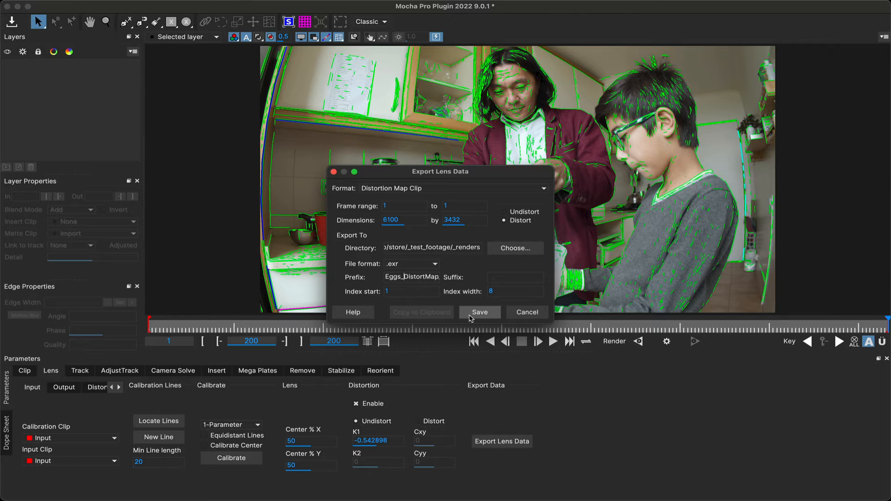
pyautogui.click(479, 312)
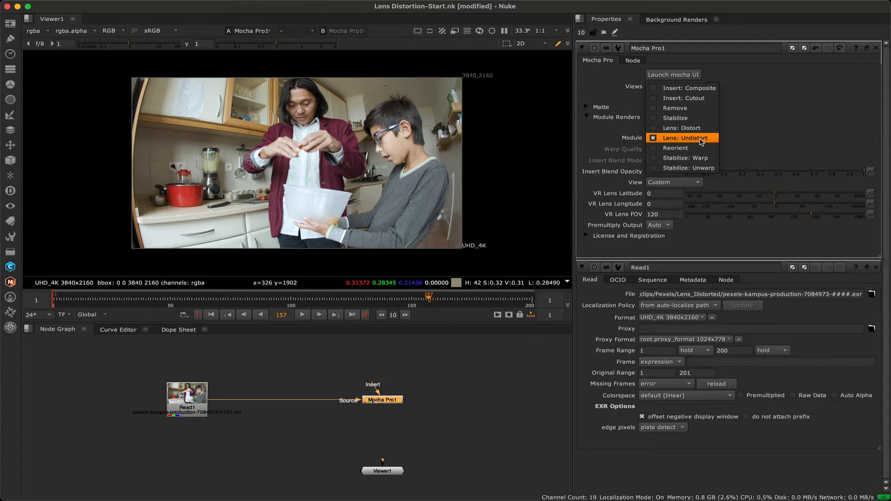
# - Set the Mocha Pro node to Lens: Undistort, preview it, then untick Render
pyautogui.click(687, 137)
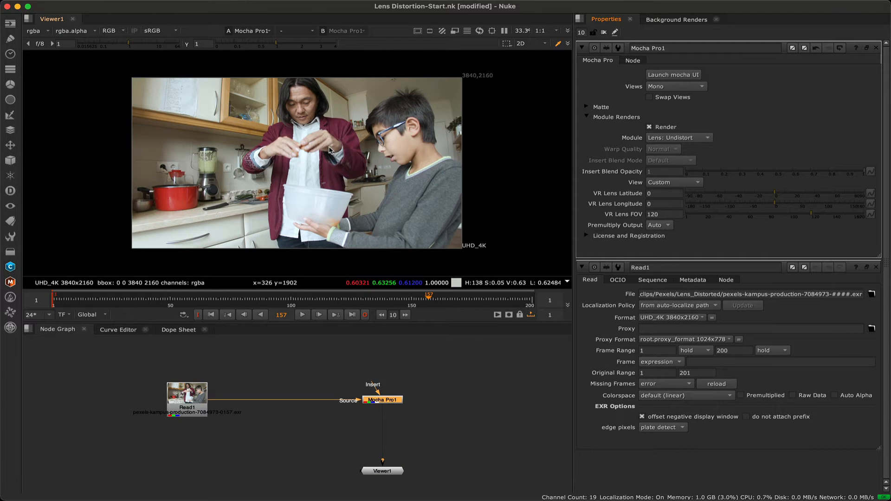
pyautogui.click(650, 127)
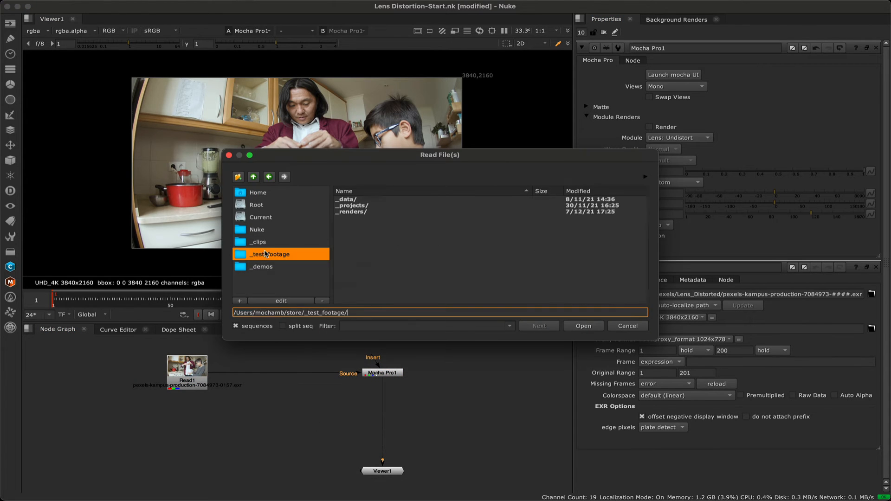
# - Read in the ST map EXRs and set the STMap node's UV channels to rgb
pyautogui.click(583, 326)
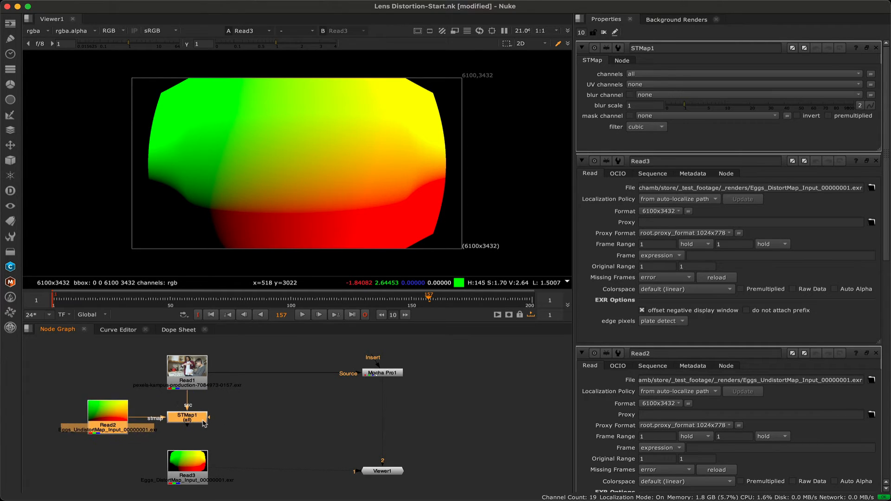
pyautogui.click(187, 416)
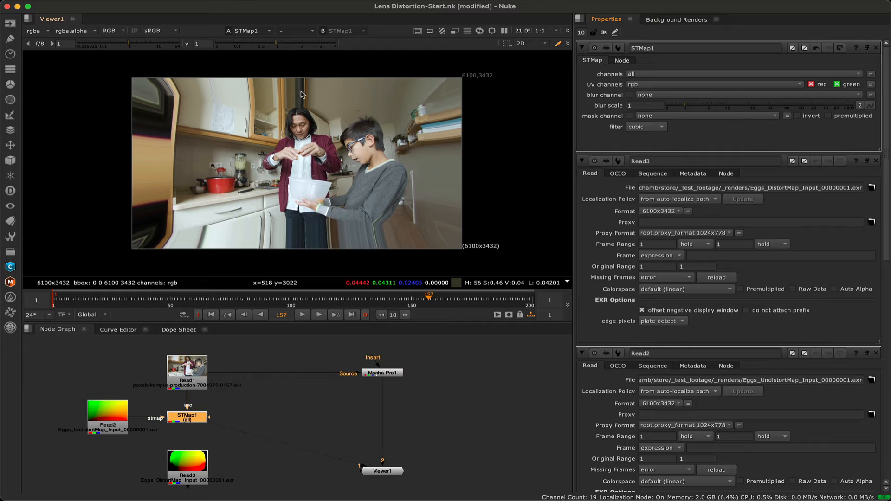
pyautogui.moveTo(324, 171)
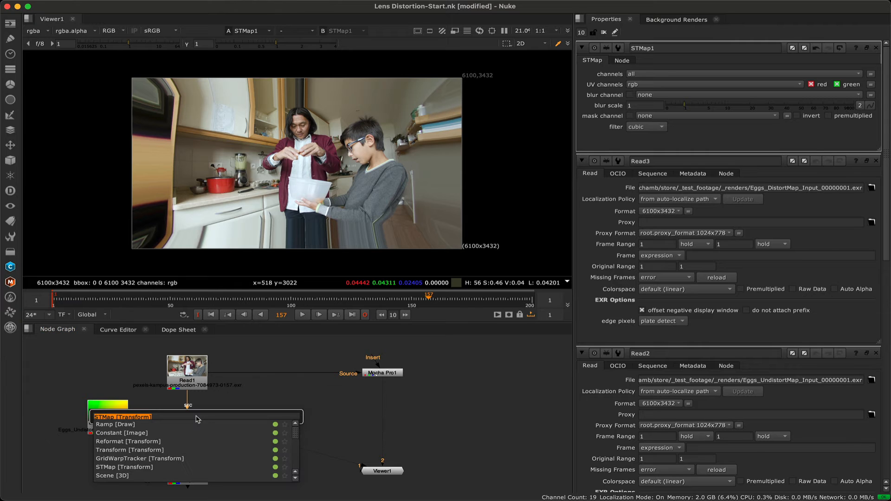
# - Add a Reformat after STMap1 with output format UHD_4K 3840x2160 and resize type none
pyautogui.write('refor')
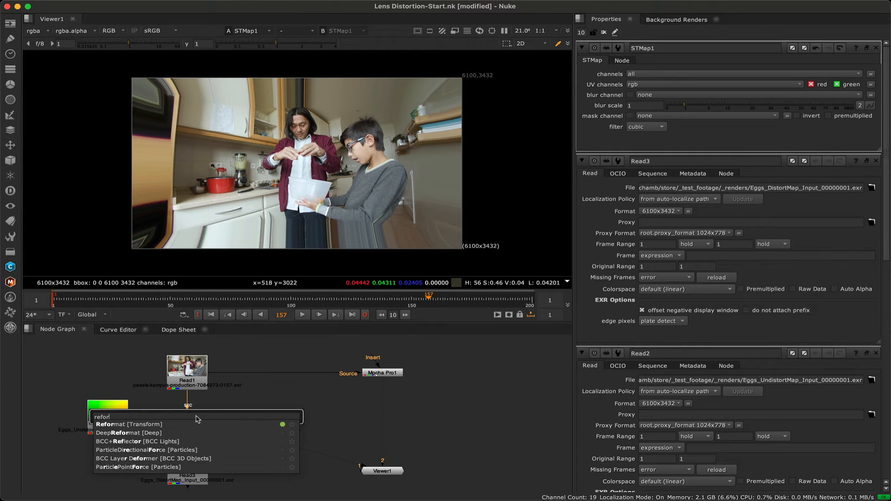
pyautogui.click(128, 424)
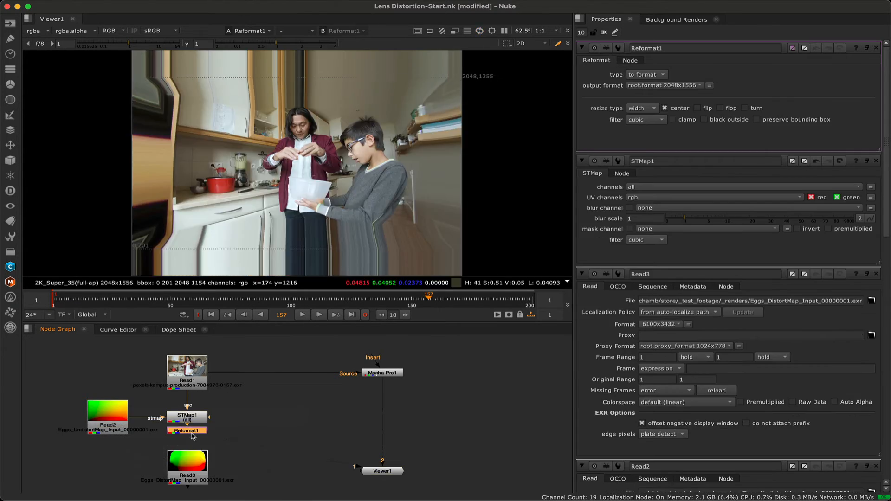
pyautogui.click(702, 84)
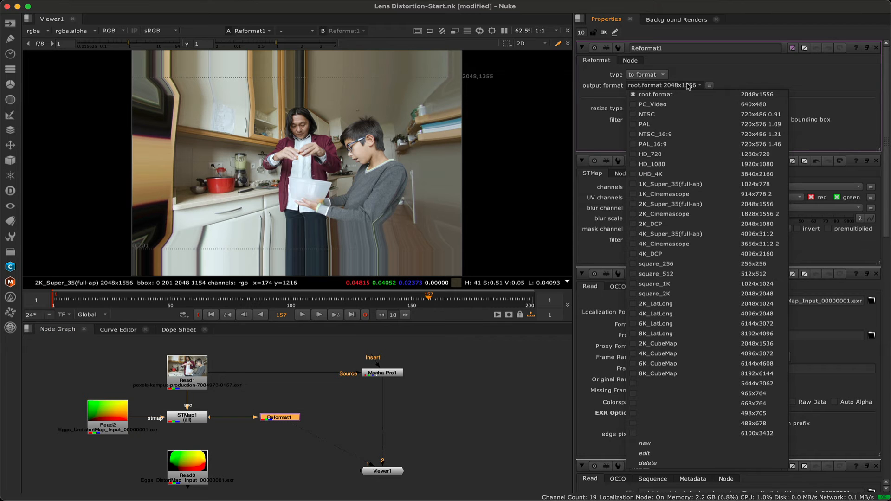
pyautogui.click(651, 174)
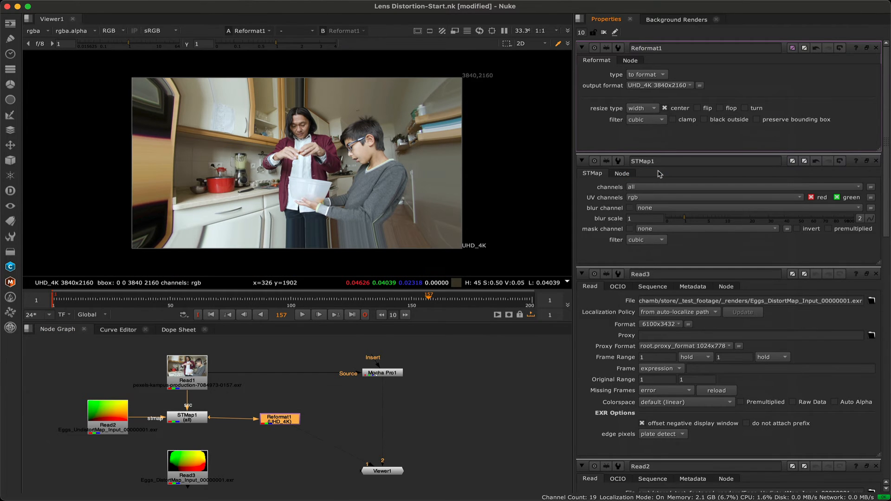
pyautogui.click(645, 107)
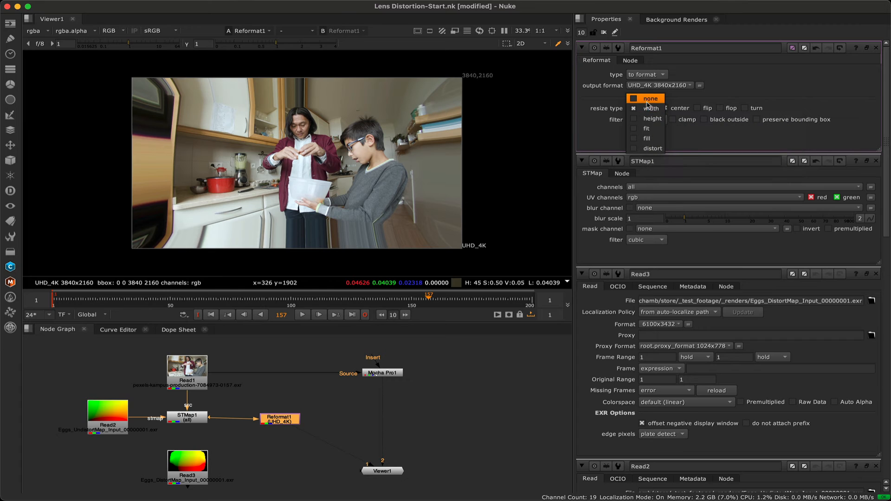
pyautogui.click(650, 99)
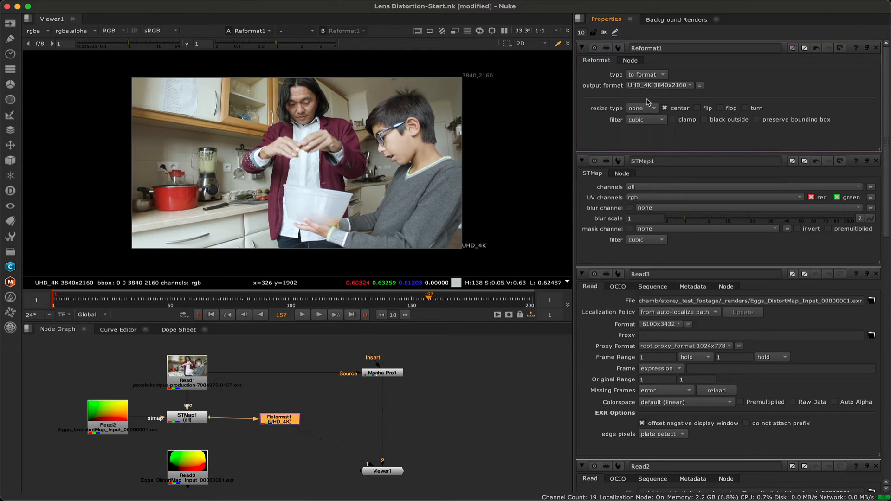
pyautogui.click(758, 120)
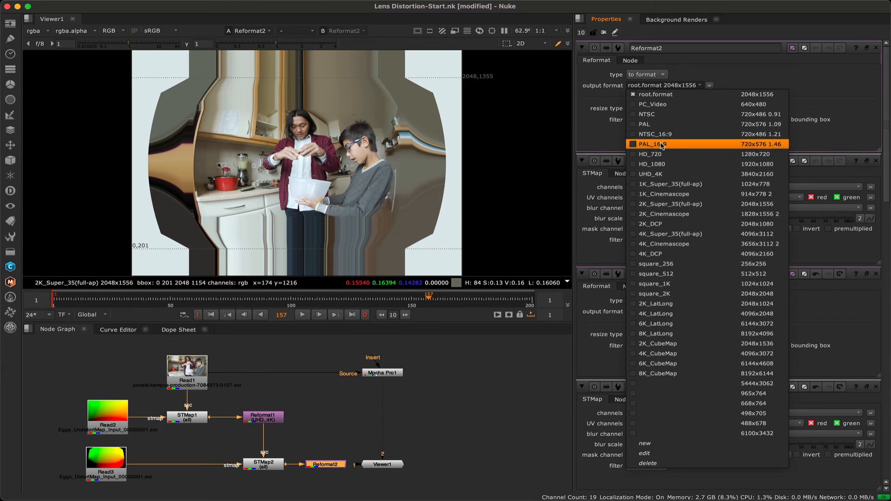
# - Pick the output format for Reformat2 after the redistorting STMap2
pyautogui.click(651, 174)
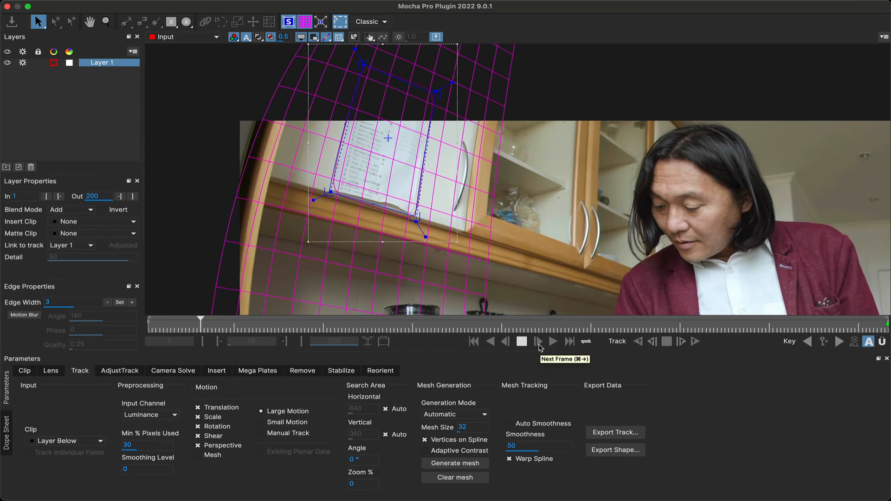
# - Verify the paper track over frames, then export a Nuke Corner Pin with lens distortion removed to the clipboard
pyautogui.click(538, 342)
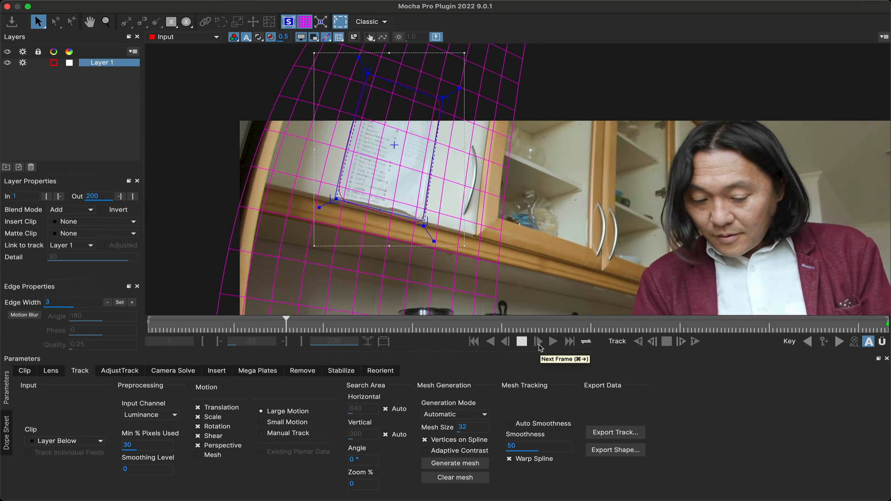
pyautogui.click(537, 342)
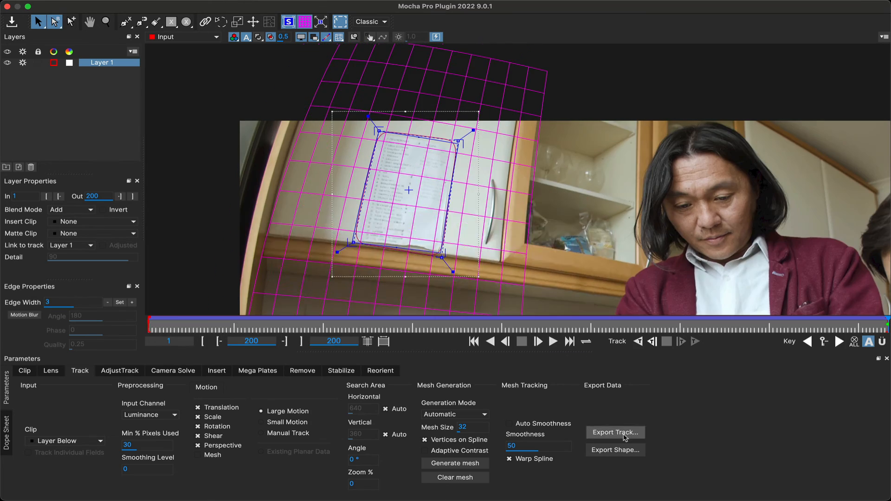
pyautogui.click(614, 433)
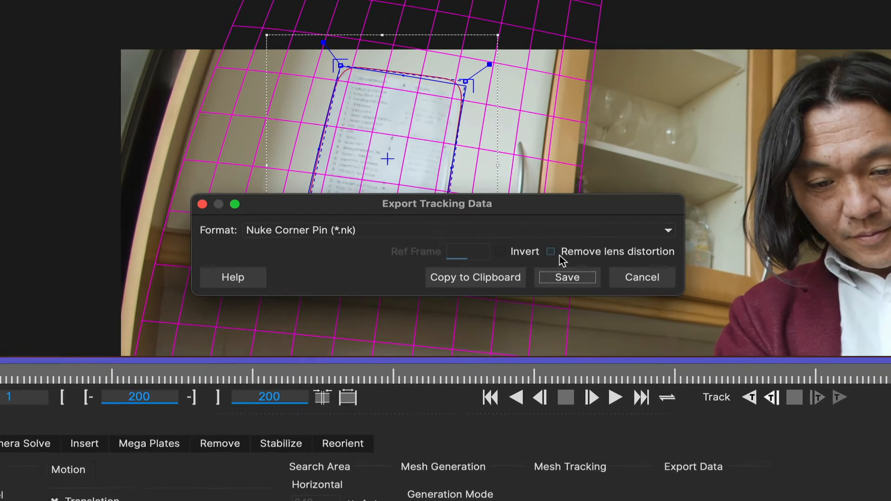
pyautogui.click(551, 252)
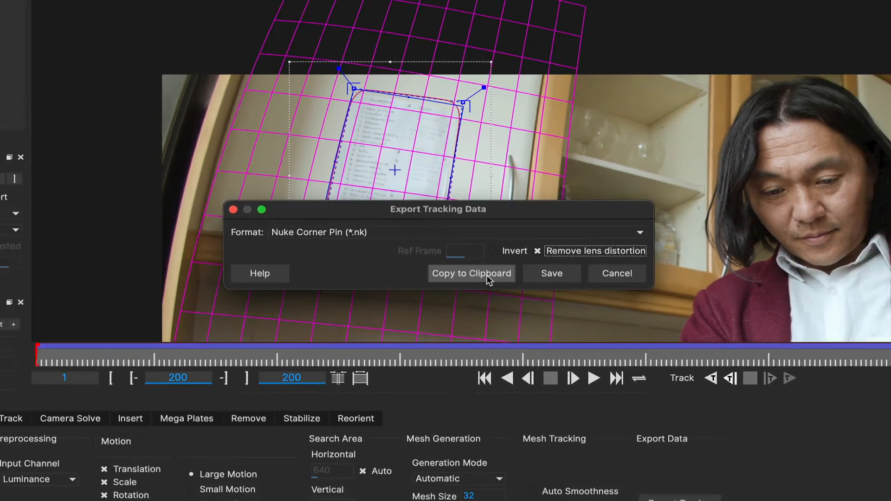
pyautogui.click(617, 273)
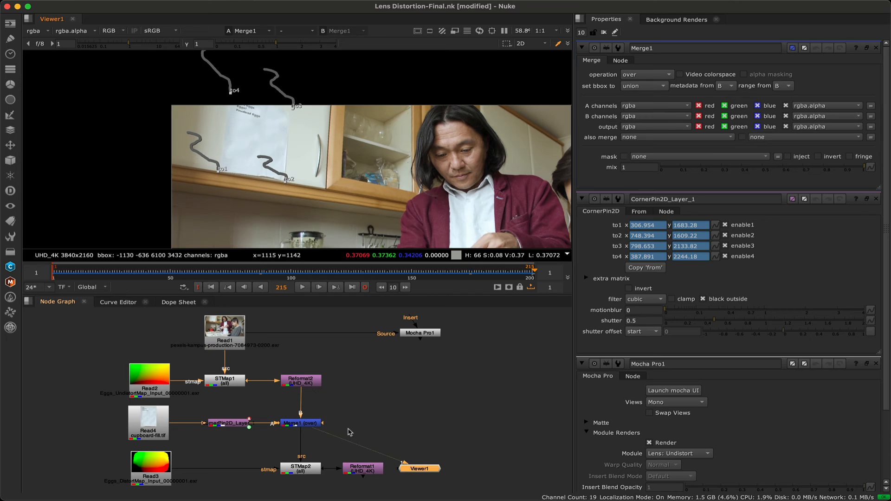
# - View the output past STMap2 at Reformat1 and scrub frames to review the redistorted fisheye composite
pyautogui.click(300, 468)
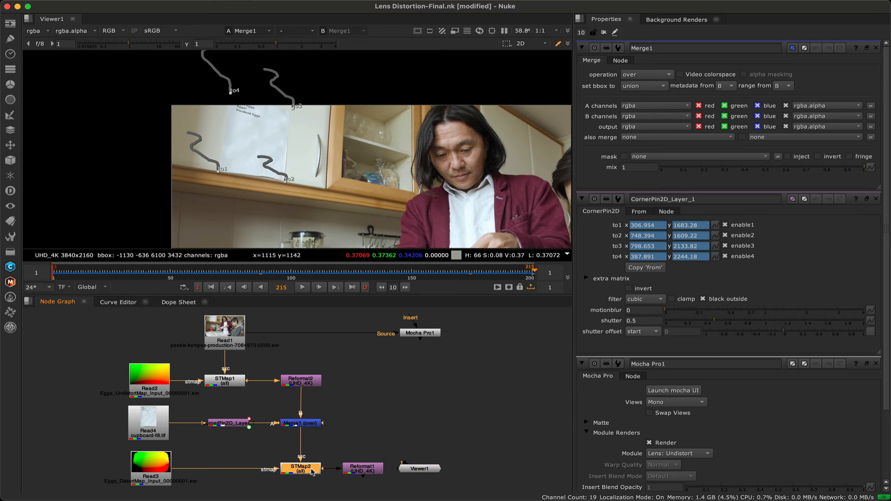
pyautogui.click(362, 468)
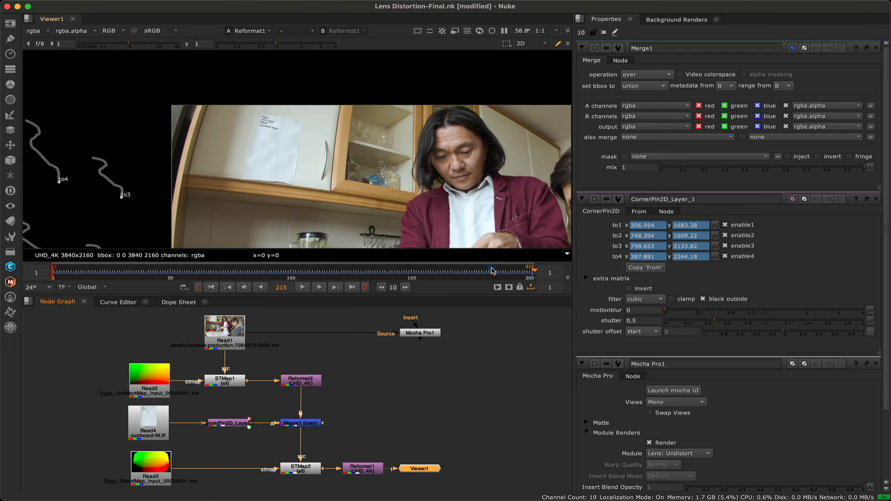
pyautogui.click(531, 270)
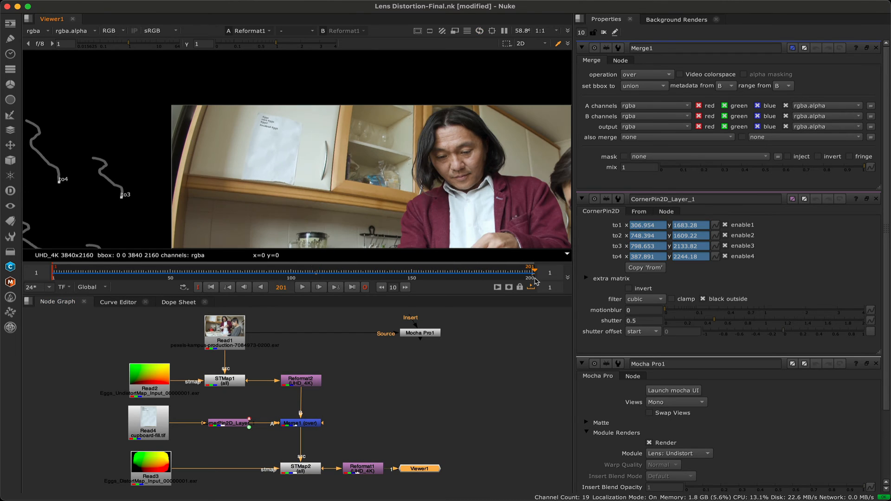
pyautogui.moveTo(327, 450)
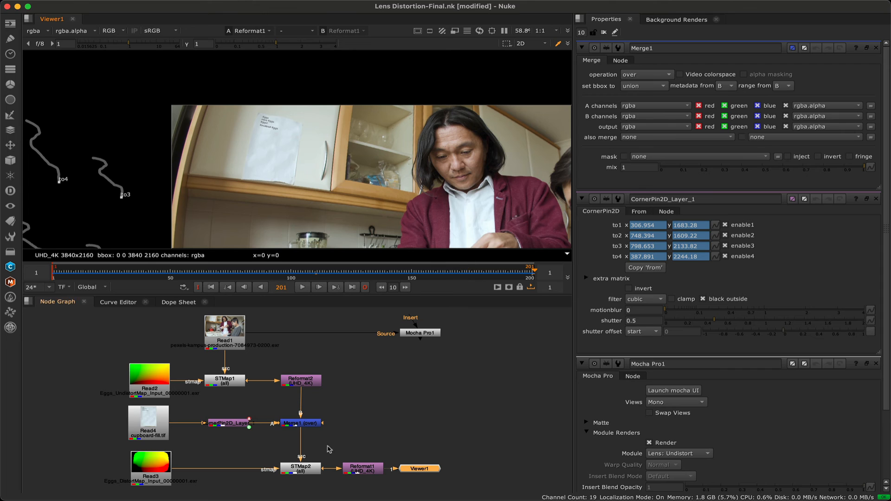
pyautogui.click(300, 423)
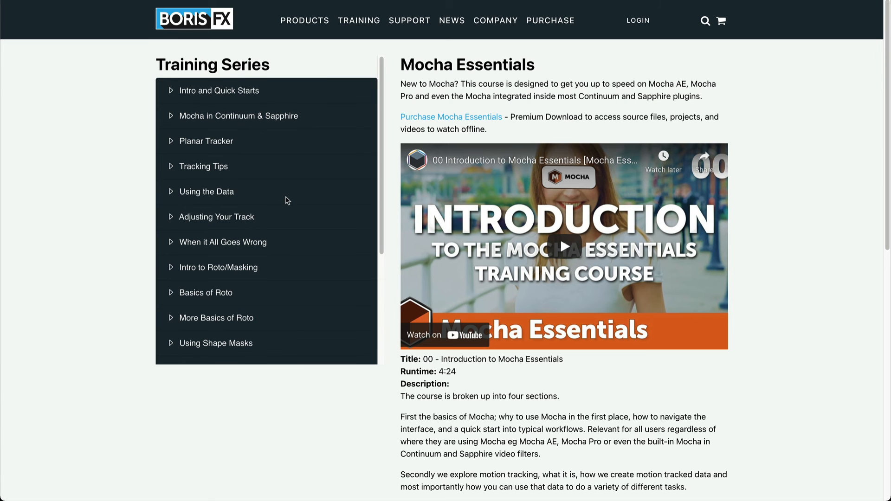
# - Expand the Lens Module lessons and load 18b Lens Calibration, then 18c Using Calibration Charts
pyautogui.scroll(-3)
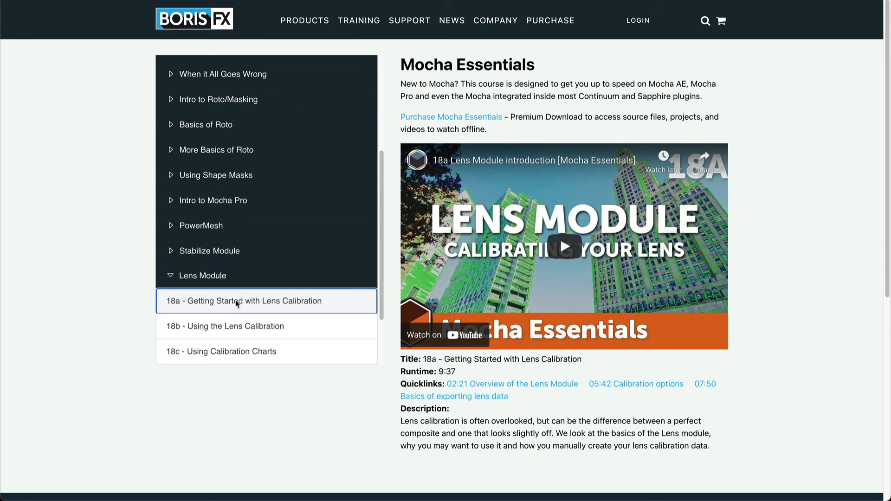
pyautogui.moveTo(235, 316)
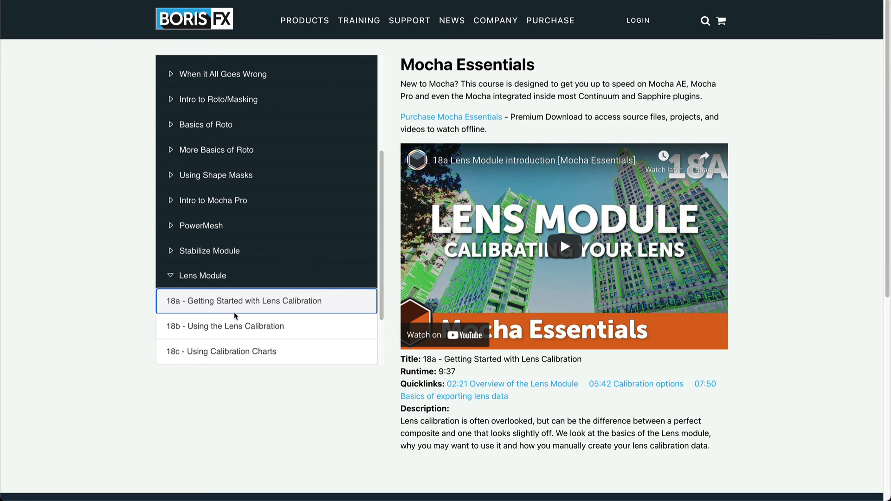
pyautogui.click(226, 326)
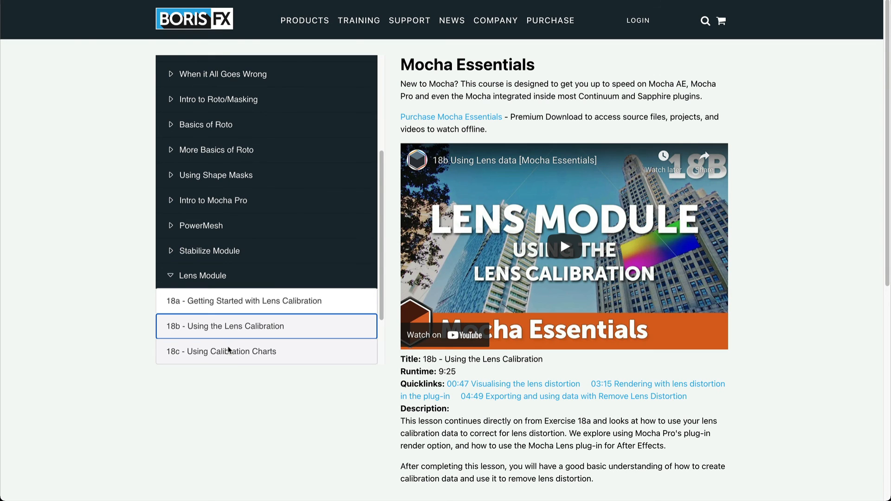
pyautogui.click(222, 351)
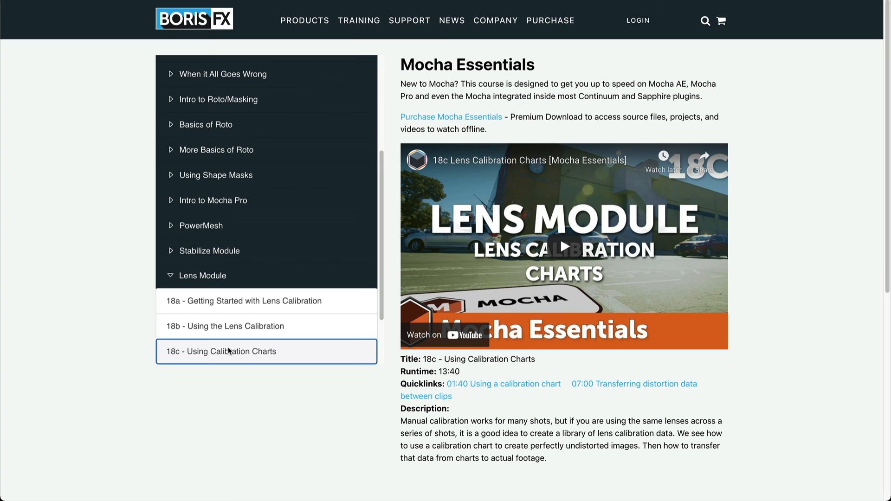